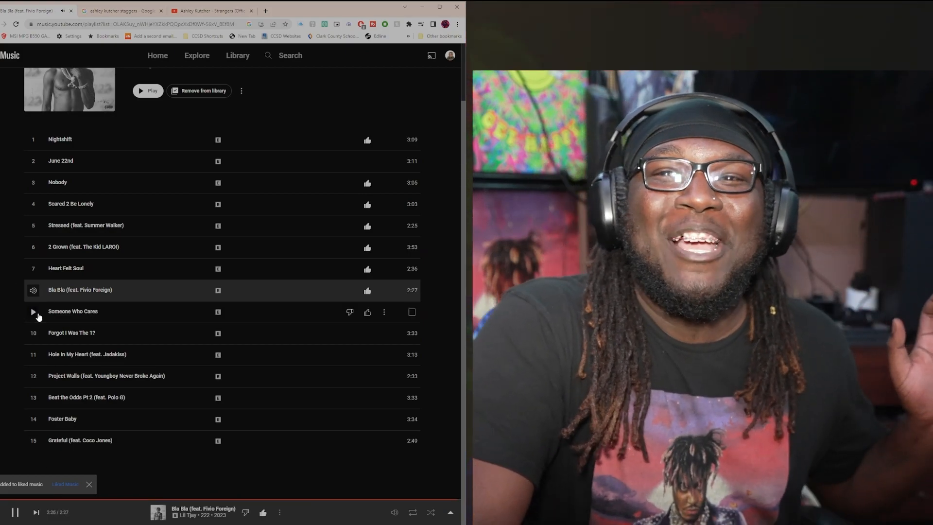
# Step: Play track 9, 'Someone Who Cares', from the Lil Tjay album track list
pyautogui.click(33, 311)
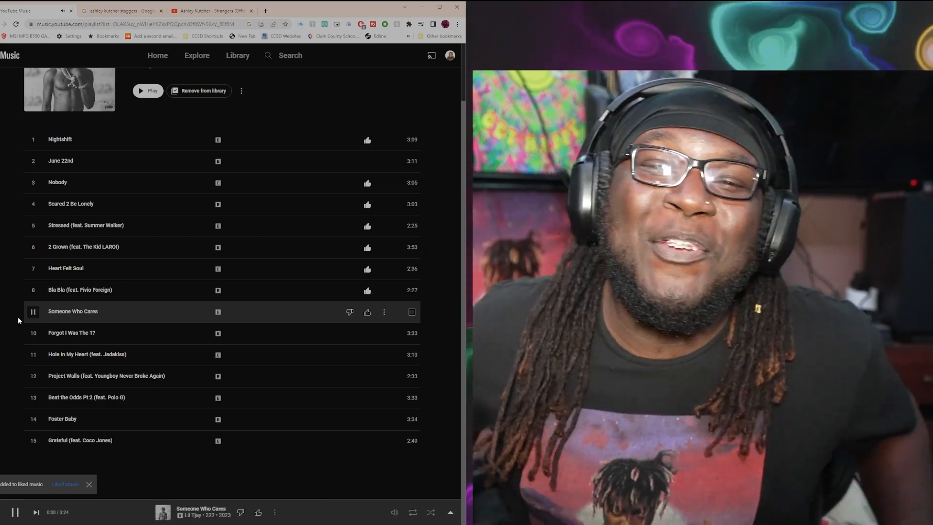